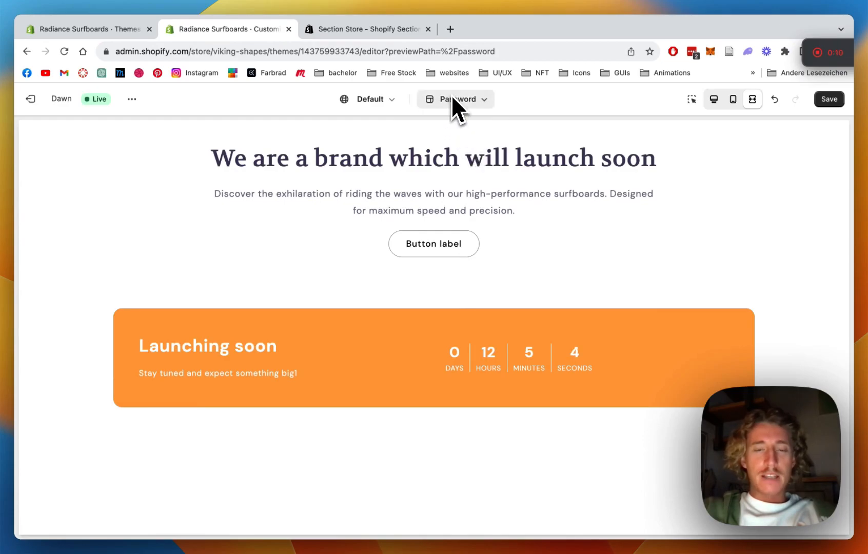
{"action": "mouse_move", "coordinate": [576, 326]}
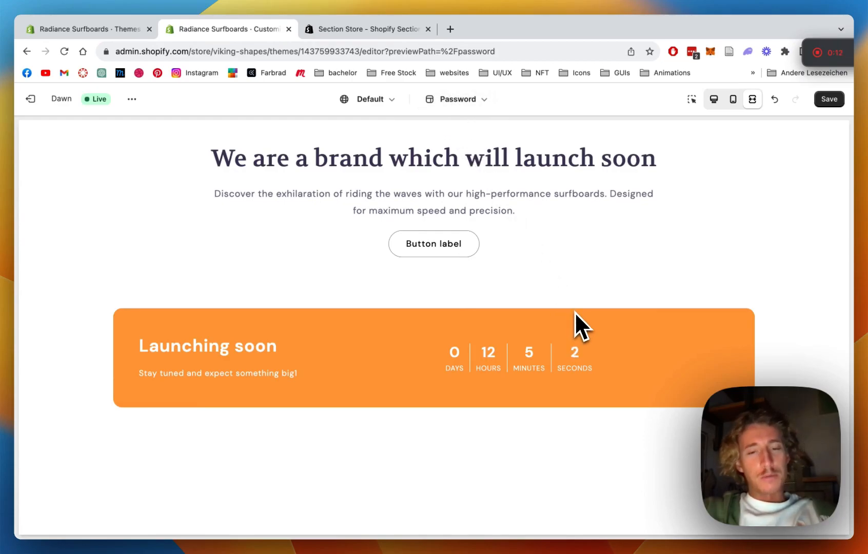
{"action": "mouse_move", "coordinate": [539, 270]}
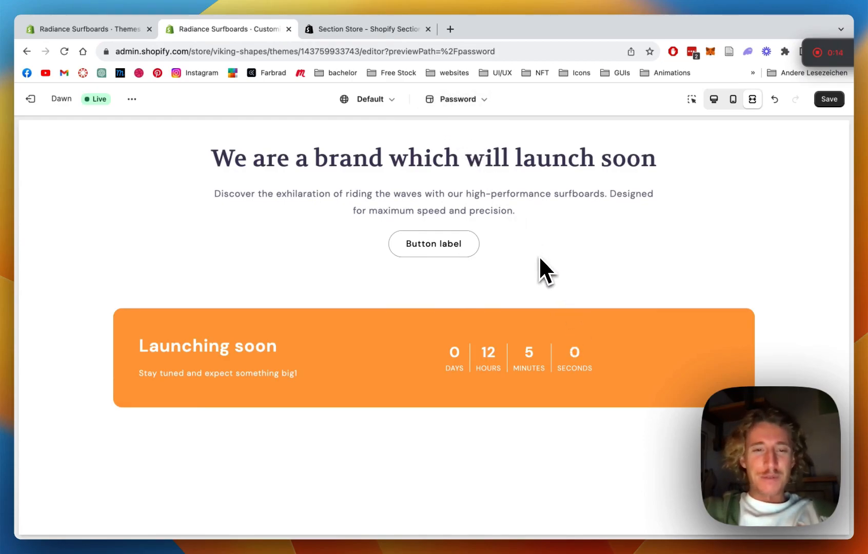
{"action": "mouse_move", "coordinate": [389, 427]}
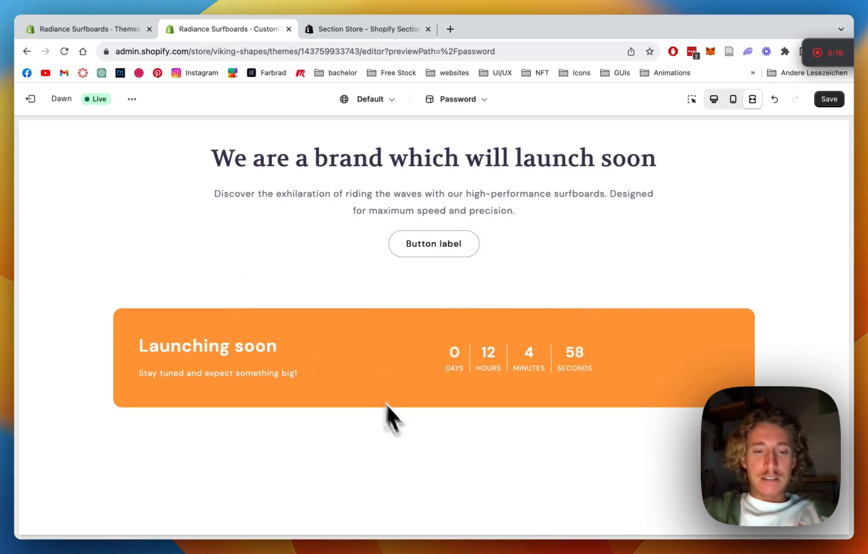
{"action": "mouse_move", "coordinate": [527, 182]}
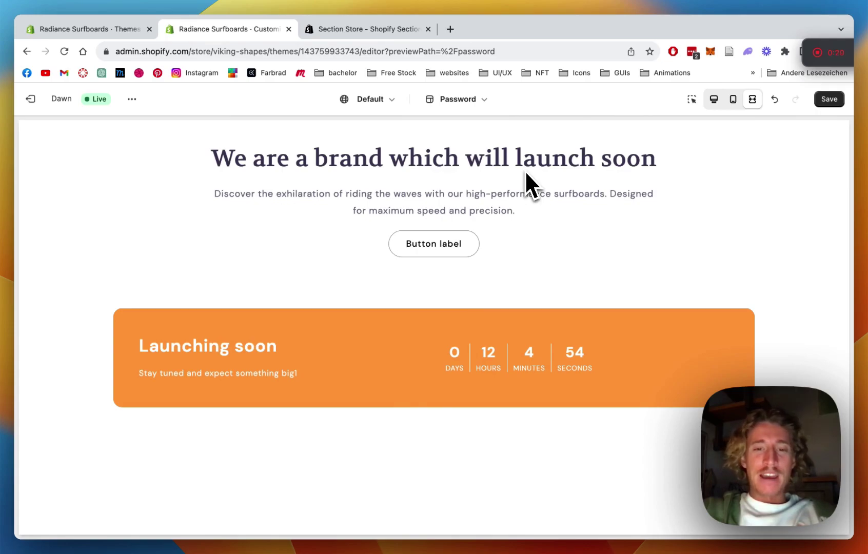
{"action": "mouse_move", "coordinate": [636, 252]}
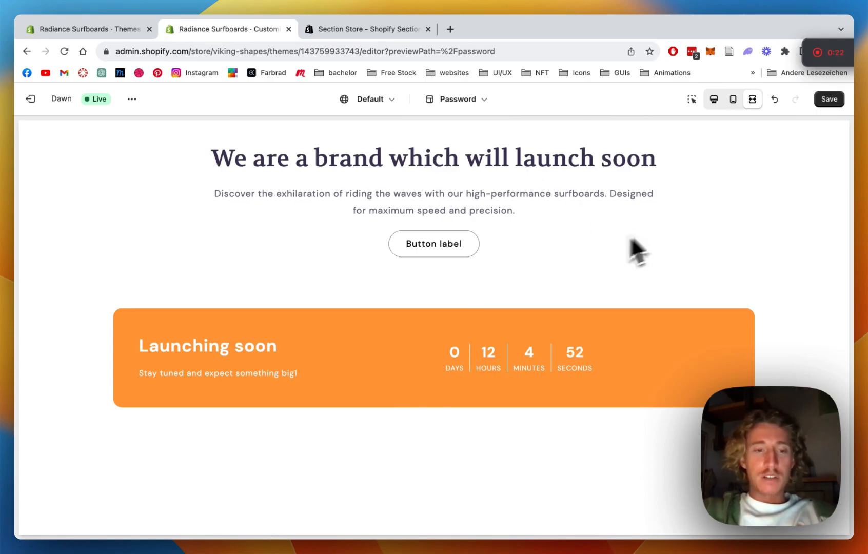
{"action": "mouse_move", "coordinate": [390, 360]}
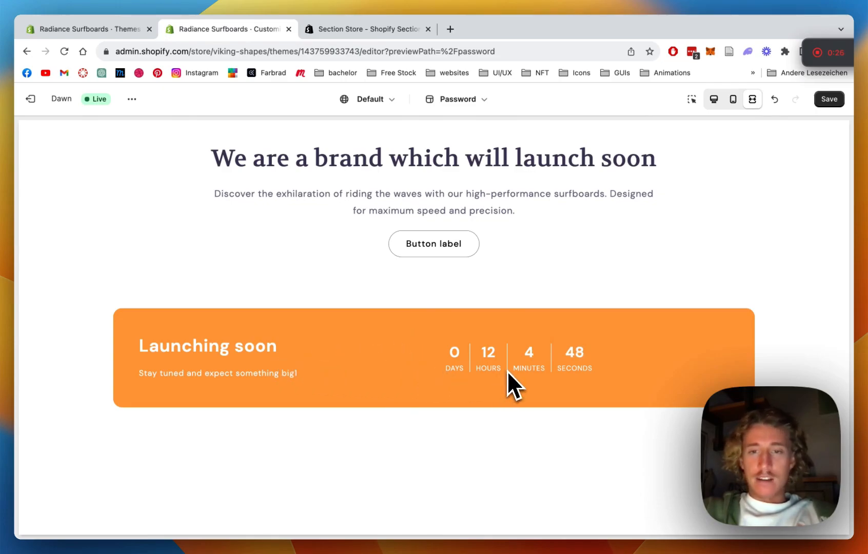
Browse the Section Store listing's free-install note, 5.0 rating and section-library description
{"action": "left_click", "coordinate": [367, 29]}
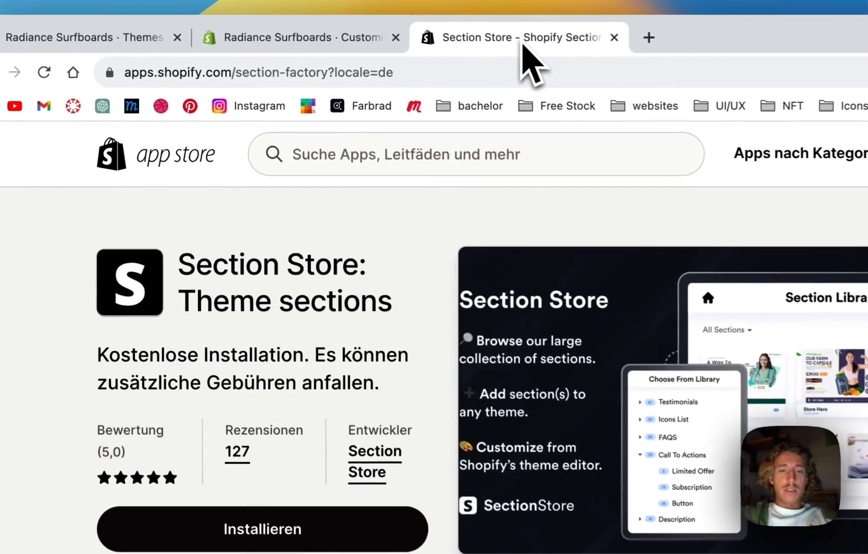
{"action": "scroll", "scroll_direction": "down", "scroll_amount": 3}
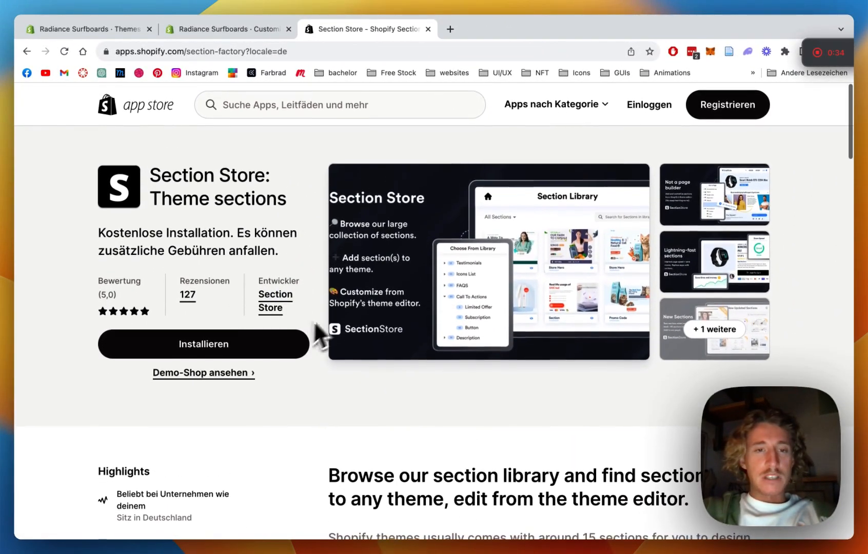
{"action": "mouse_move", "coordinate": [455, 297]}
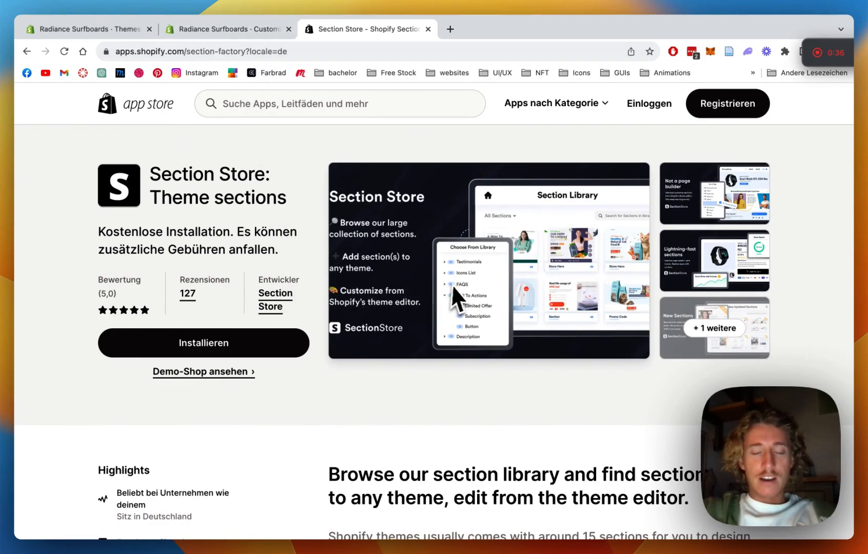
{"action": "scroll", "scroll_direction": "down", "scroll_amount": 3}
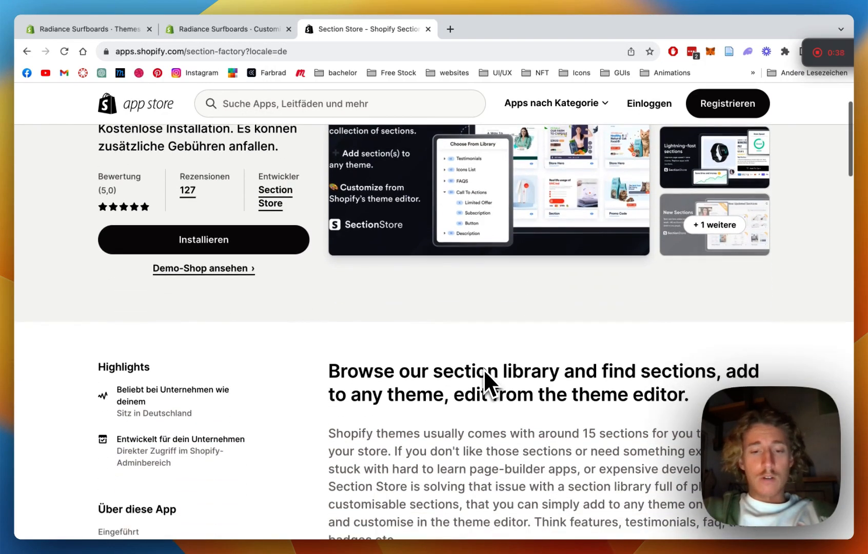
{"action": "scroll", "scroll_direction": "up", "scroll_amount": 3}
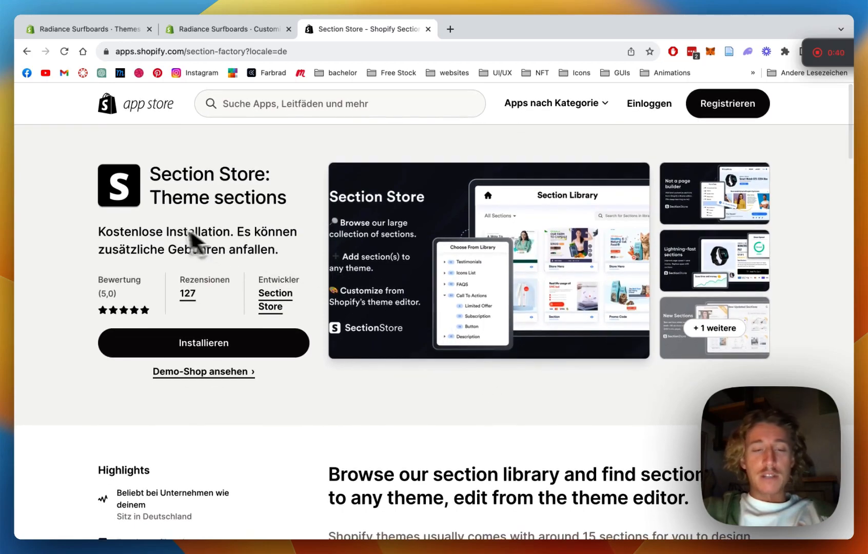
{"action": "mouse_move", "coordinate": [282, 218]}
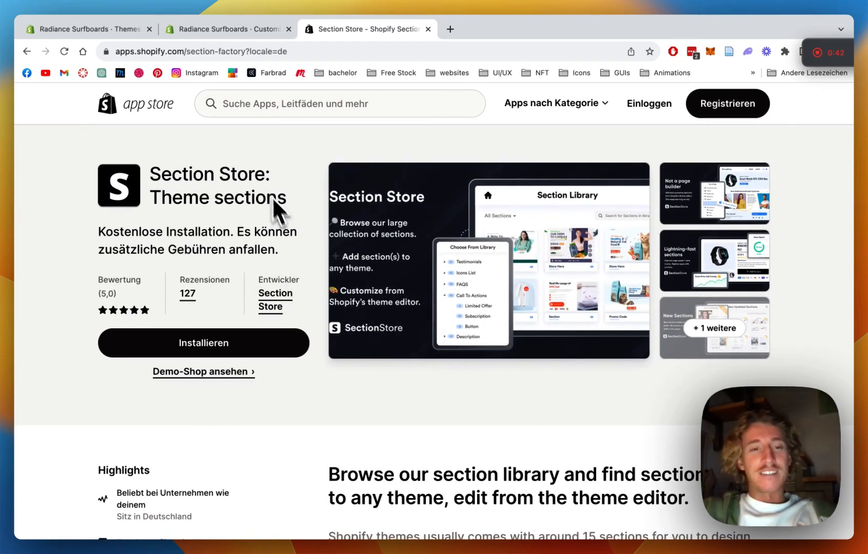
{"action": "mouse_move", "coordinate": [376, 304]}
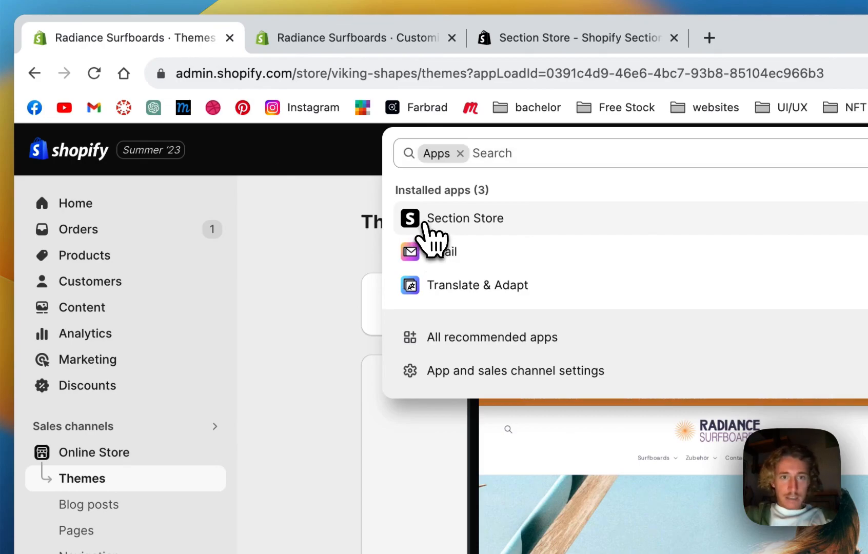
Open the installed Section Store app, explore its sections and search for 'coun'
{"action": "left_click", "coordinate": [464, 218]}
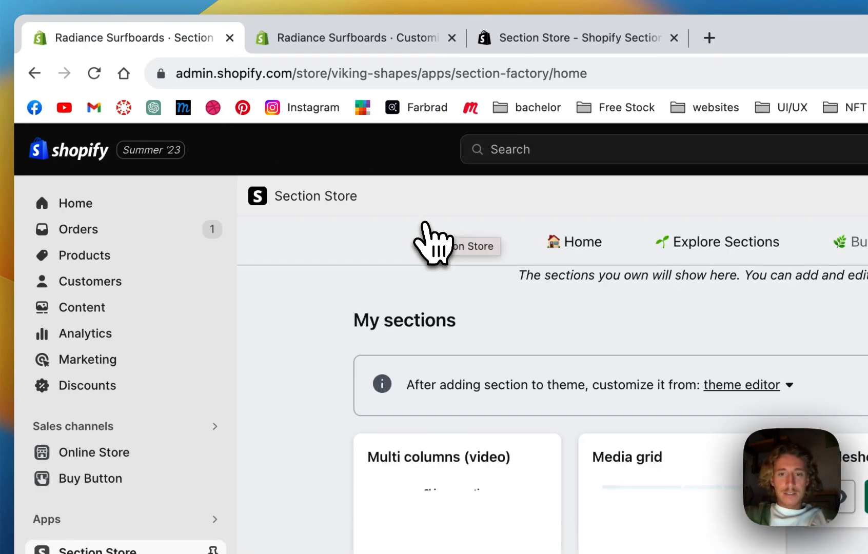
{"action": "scroll", "scroll_direction": "down", "scroll_amount": 3}
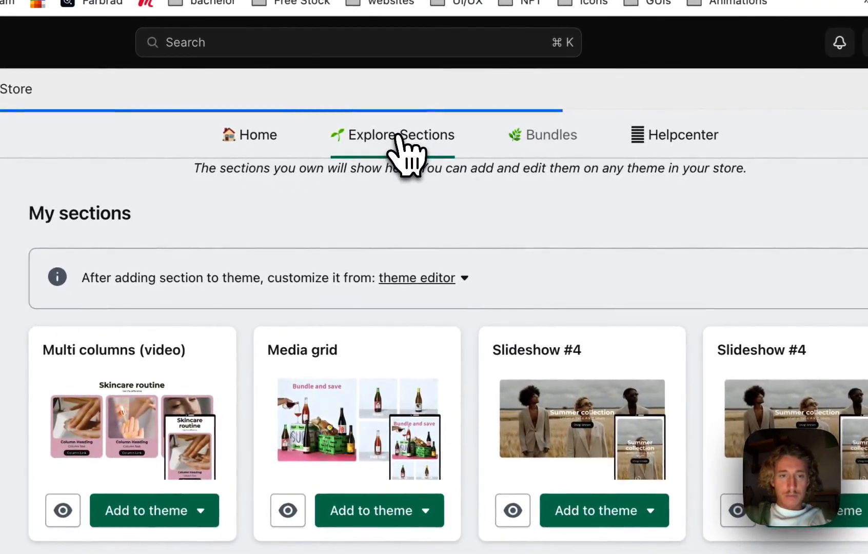
{"action": "left_click", "coordinate": [400, 137]}
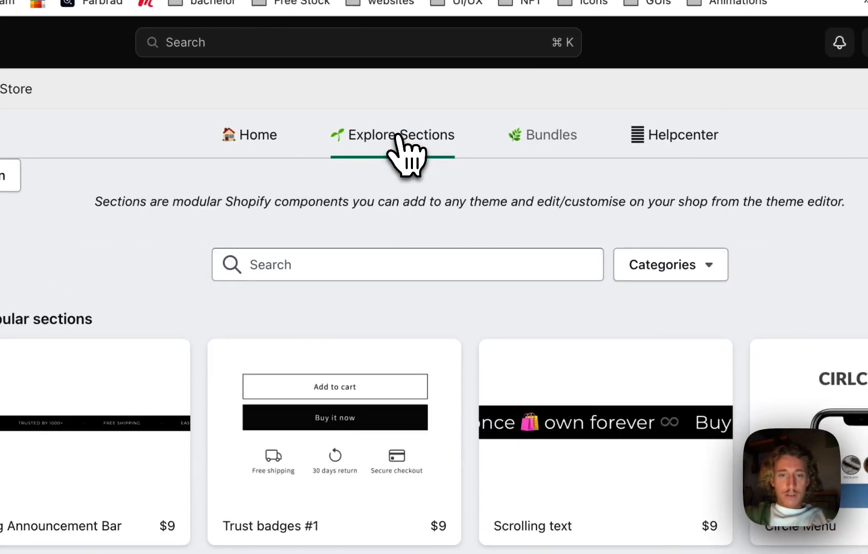
{"action": "type", "text": "coun"}
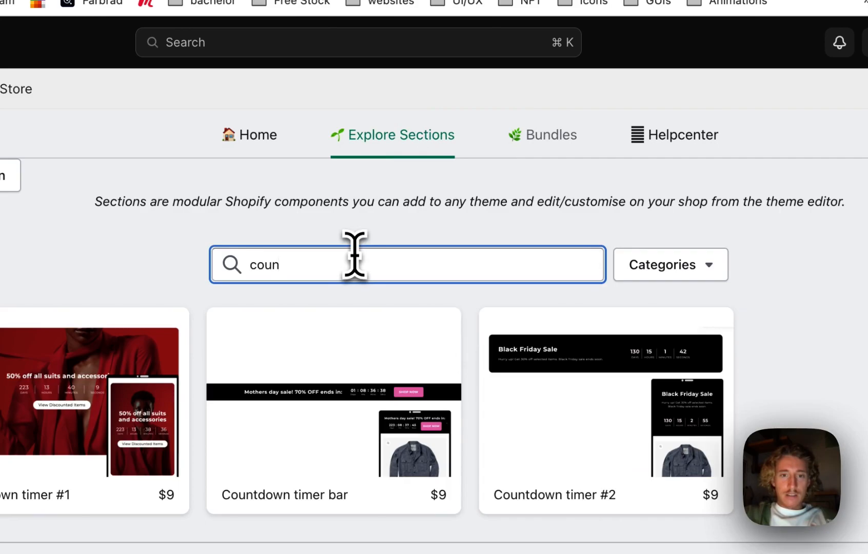
{"action": "mouse_move", "coordinate": [613, 440]}
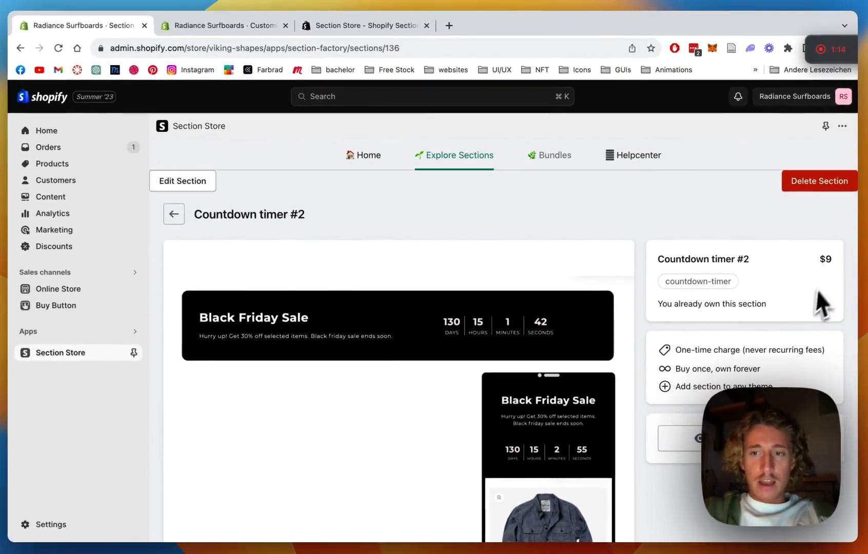
{"action": "scroll", "scroll_direction": "down", "scroll_amount": 3}
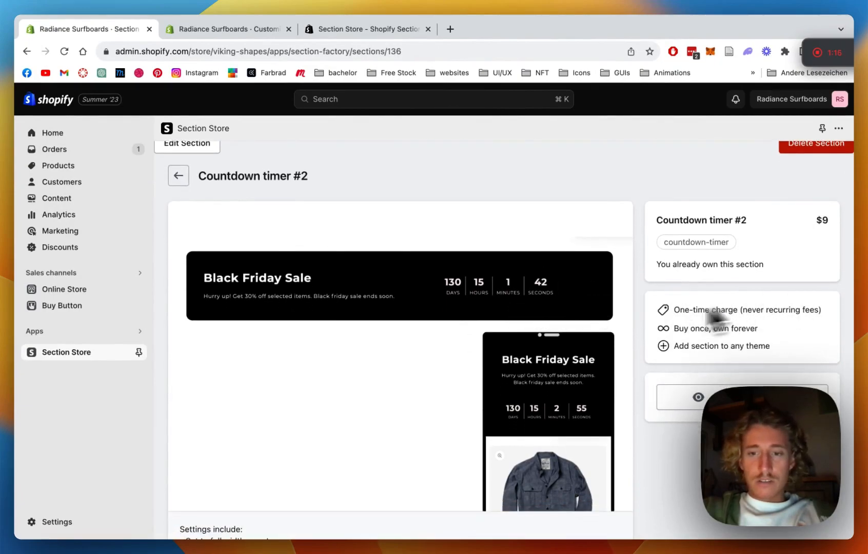
{"action": "mouse_move", "coordinate": [572, 221]}
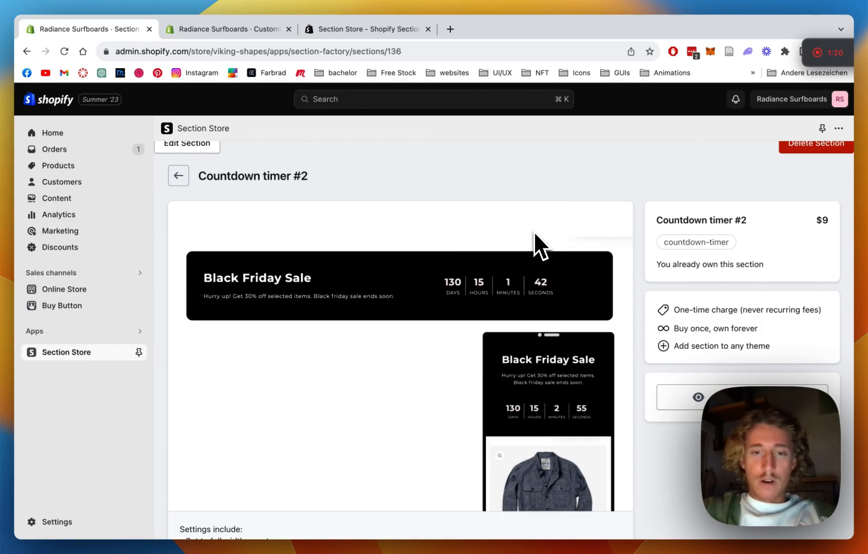
{"action": "mouse_move", "coordinate": [453, 253]}
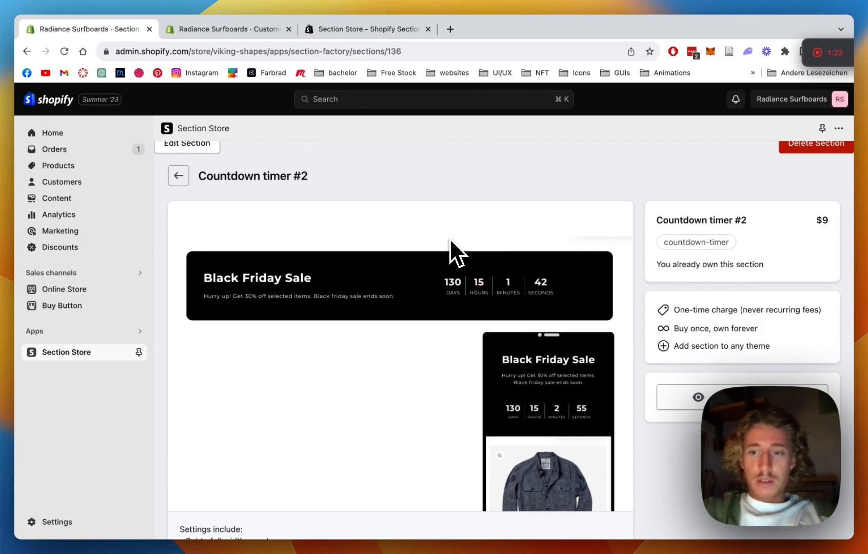
{"action": "mouse_move", "coordinate": [659, 240]}
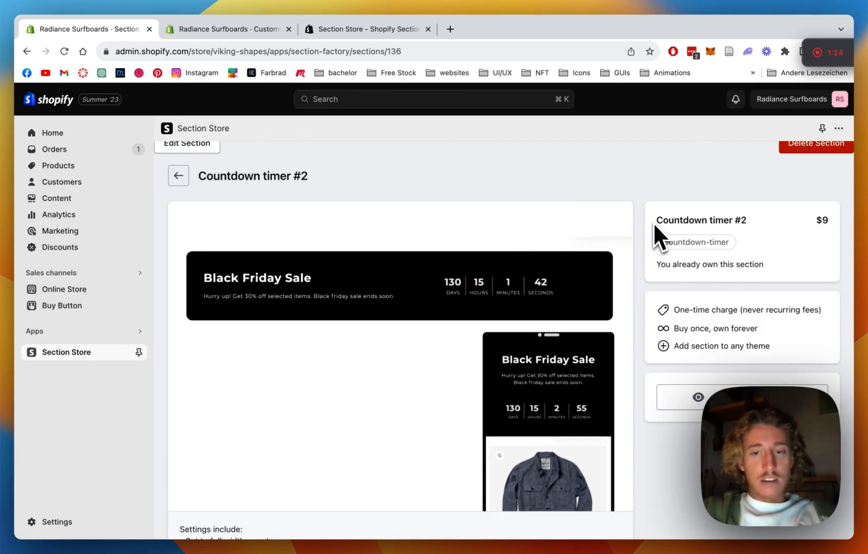
{"action": "scroll", "scroll_direction": "down", "scroll_amount": 3}
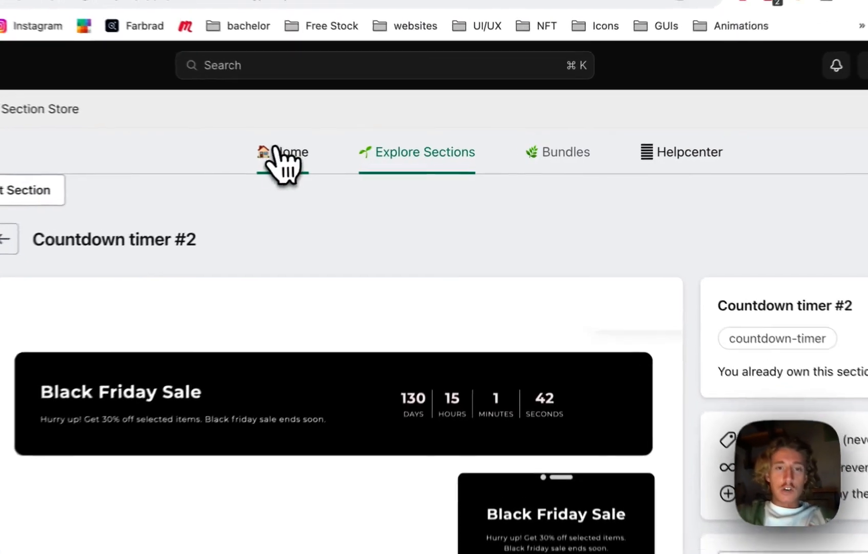
Return to the Section Store home and add Countdown timer #2 to the theme
{"action": "left_click", "coordinate": [288, 154]}
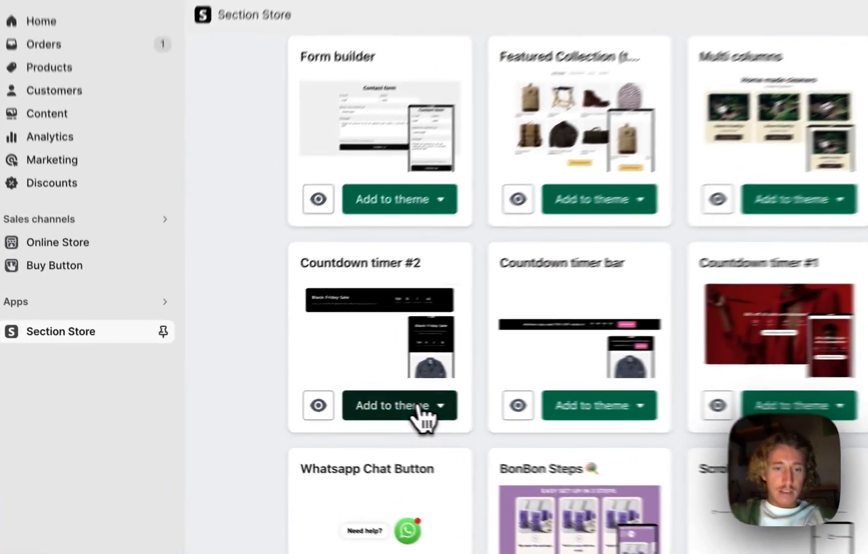
{"action": "left_click", "coordinate": [439, 405]}
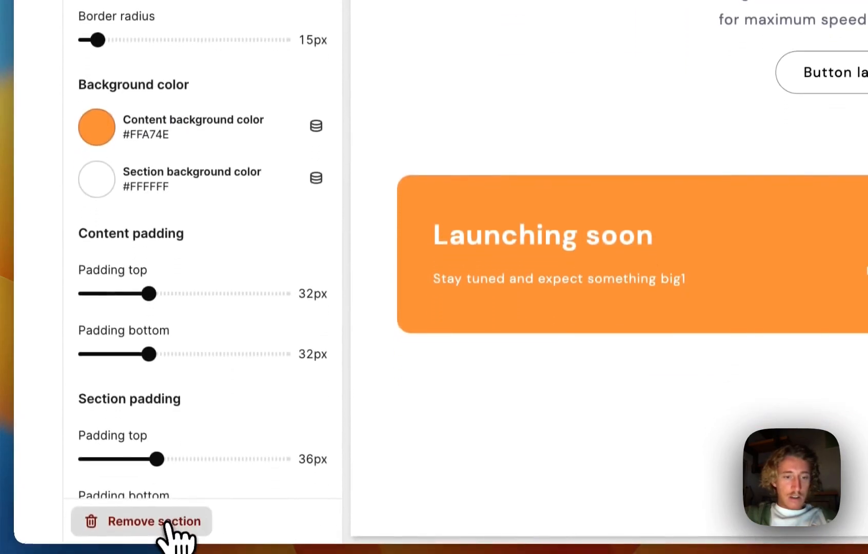
Delete the orange 'Launching soon' section and filter for 'count', revealing the 'Big Summer Sale' section
{"action": "left_click", "coordinate": [154, 522]}
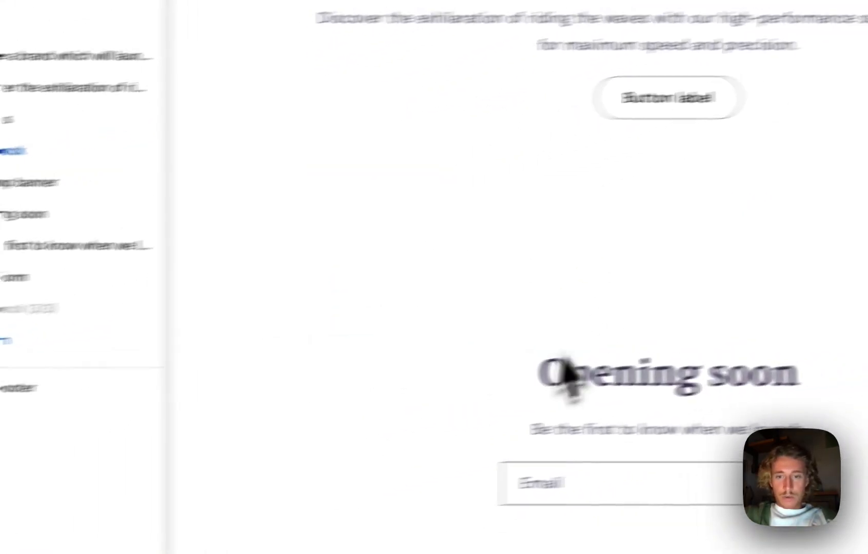
{"action": "type", "text": "count"}
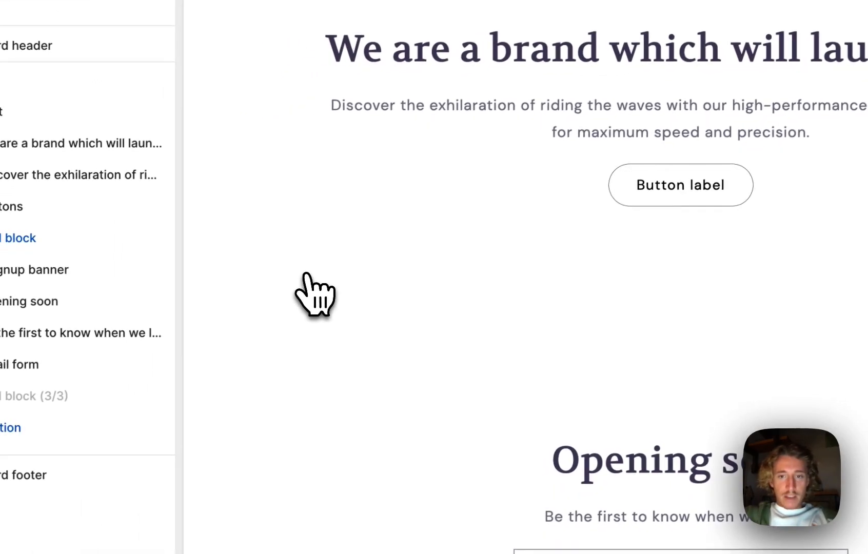
{"action": "scroll", "scroll_direction": "down", "scroll_amount": 3}
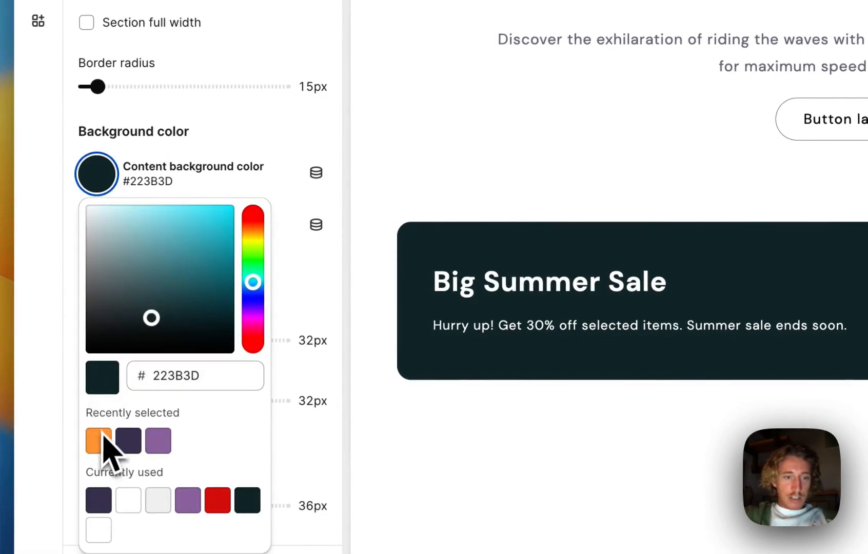
Set content background #504966, section background #9F79AF, and border radius 5px
{"action": "left_click", "coordinate": [98, 440]}
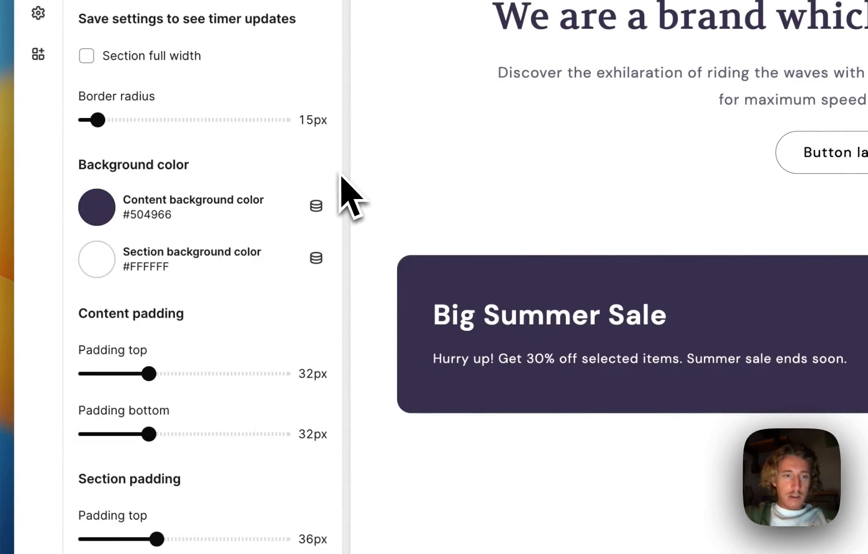
{"action": "left_click", "coordinate": [97, 260]}
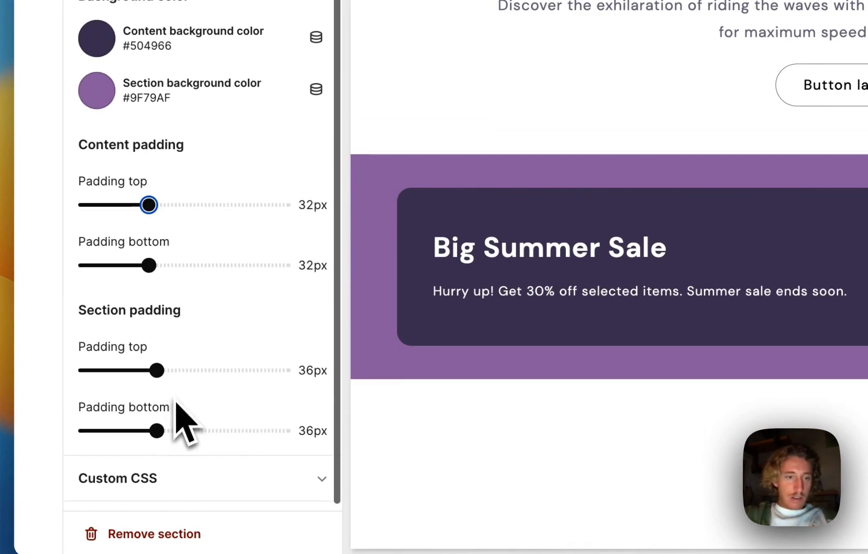
{"action": "left_click_drag", "start_coordinate": [158, 370], "coordinate": [196, 370]}
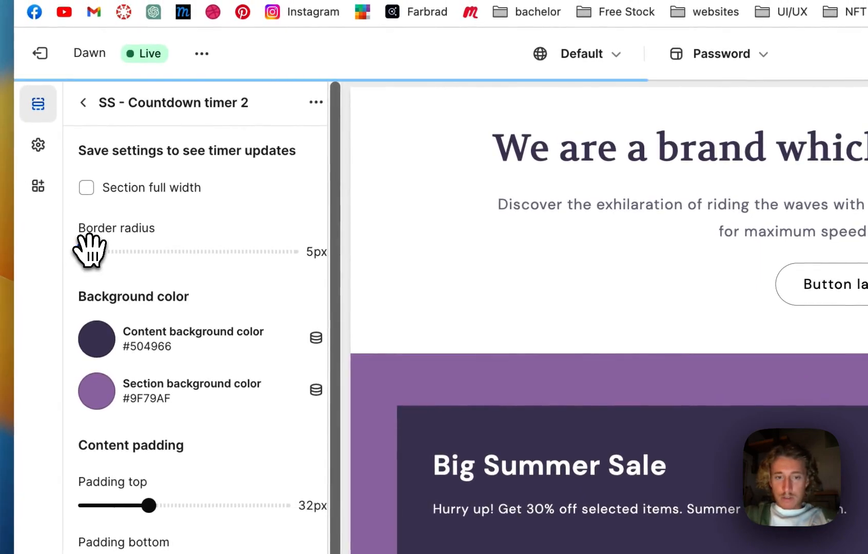
{"action": "left_click_drag", "start_coordinate": [89, 252], "coordinate": [97, 252]}
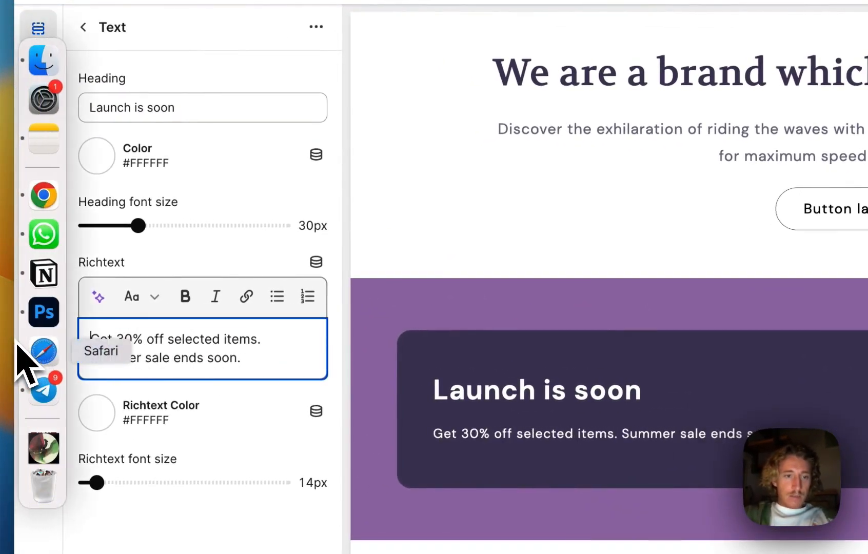
Rewrite the subtext to 'Get 30% off special items. Just get in contact with us.'
{"action": "double_click", "coordinate": [197, 339]}
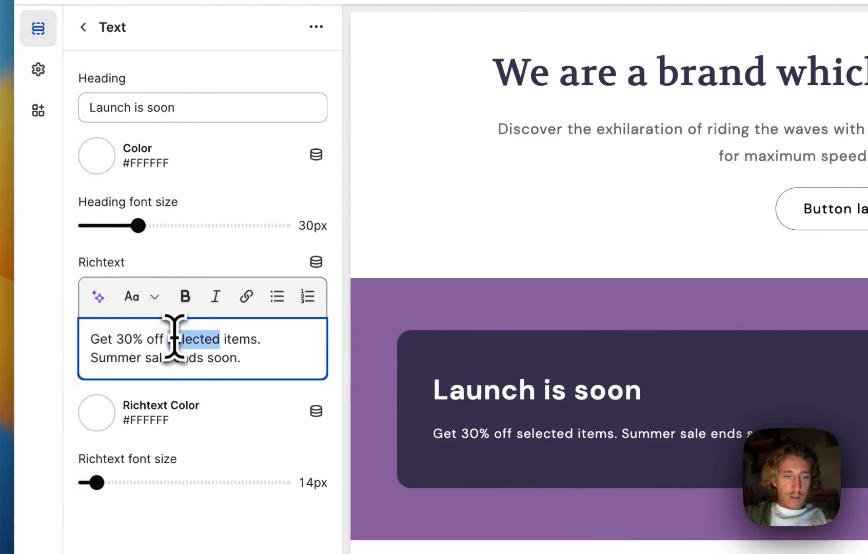
{"action": "type", "text": "special"}
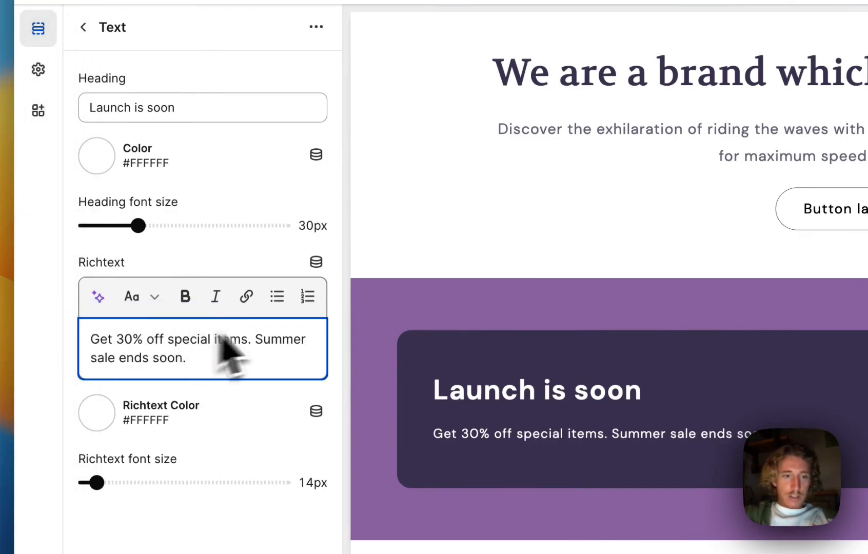
{"action": "left_click_drag", "start_coordinate": [237, 338], "coordinate": [187, 358]}
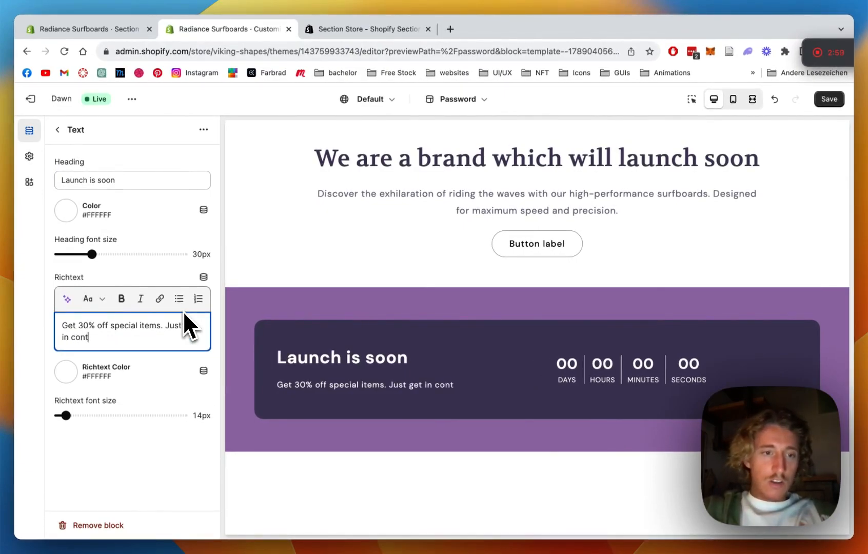
{"action": "type", "text": "act with us."}
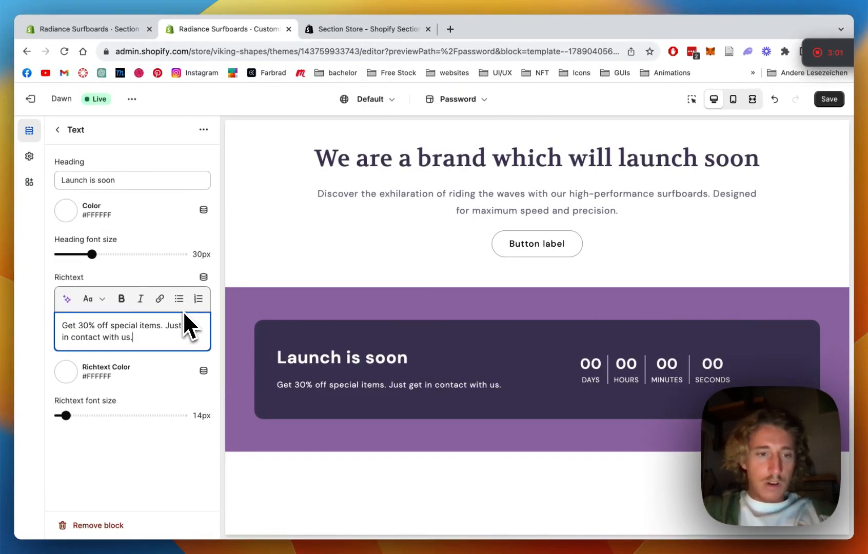
{"action": "scroll", "scroll_direction": "down", "scroll_amount": 3}
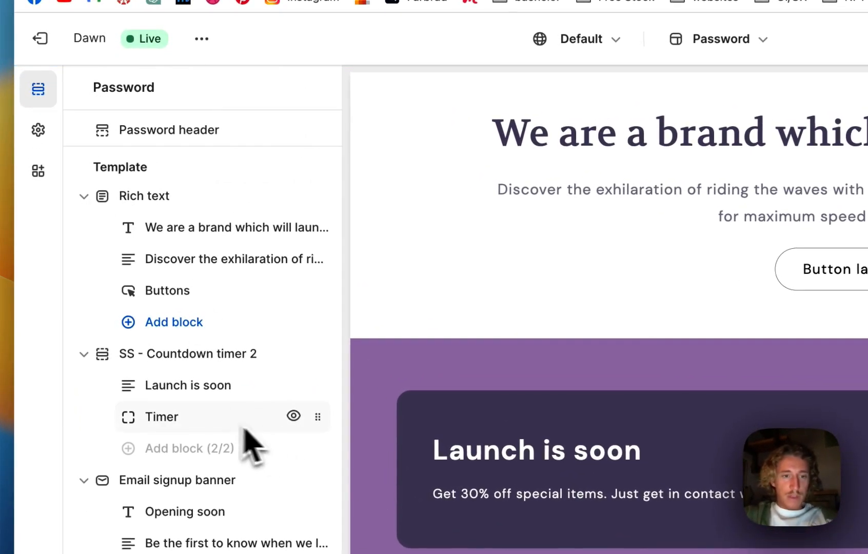
Make the timer end 7 August 2023, 10 AM, then hide with message 'Launch did happen'
{"action": "left_click", "coordinate": [161, 417]}
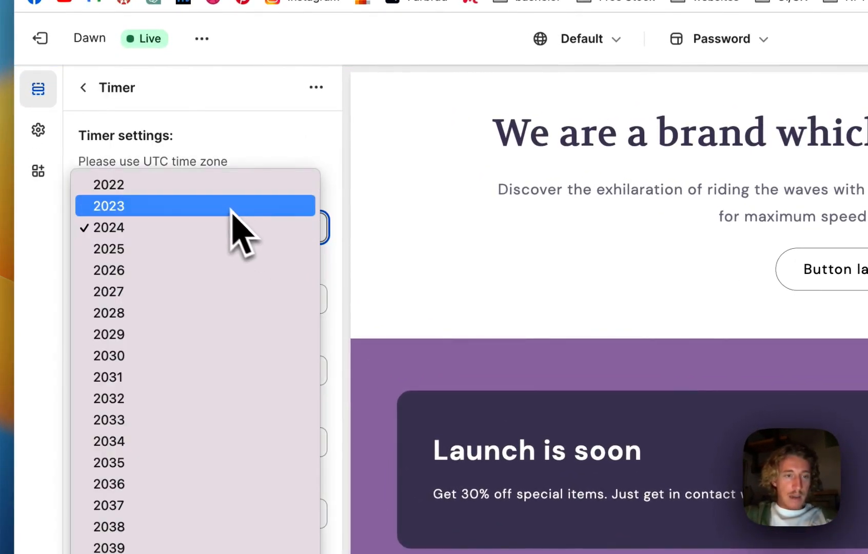
{"action": "left_click", "coordinate": [107, 206]}
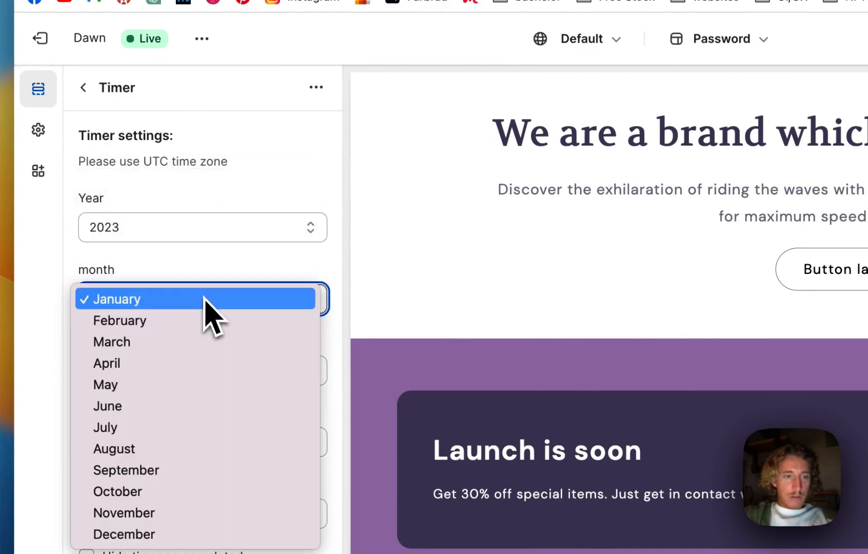
{"action": "left_click", "coordinate": [114, 449]}
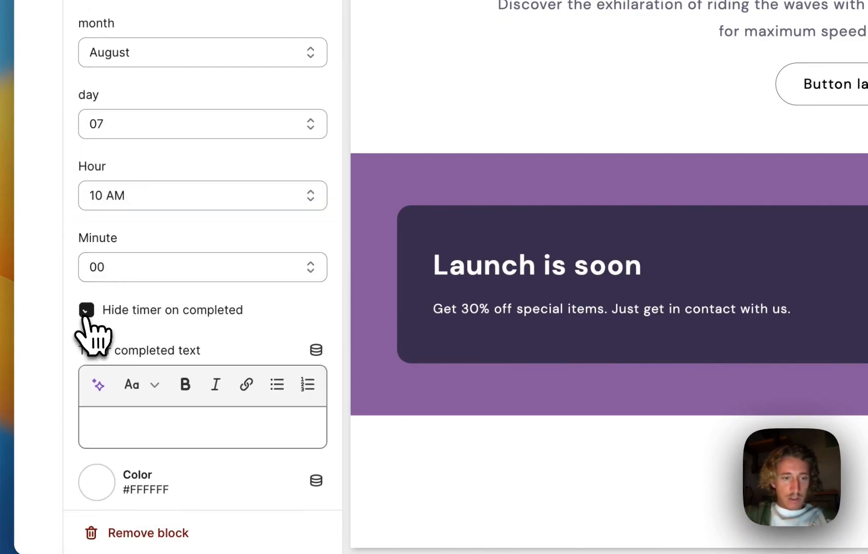
{"action": "left_click", "coordinate": [86, 310]}
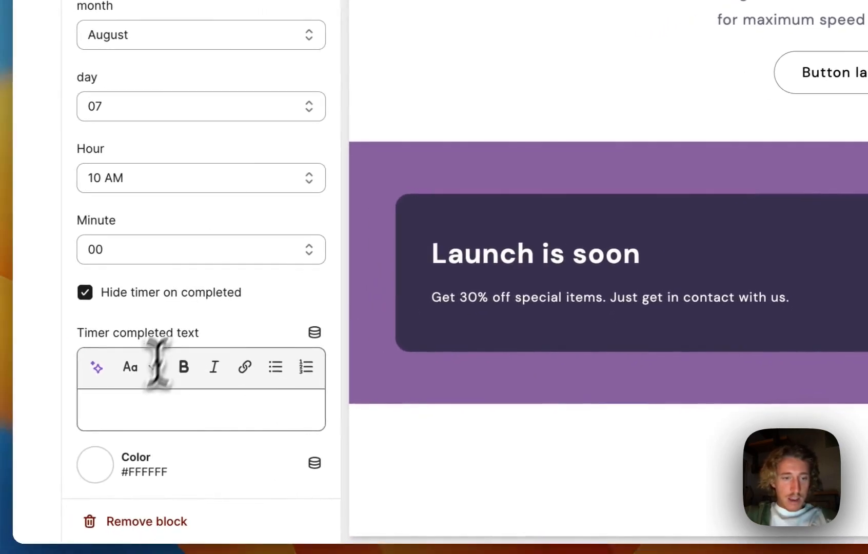
{"action": "type", "text": "Launch did happen"}
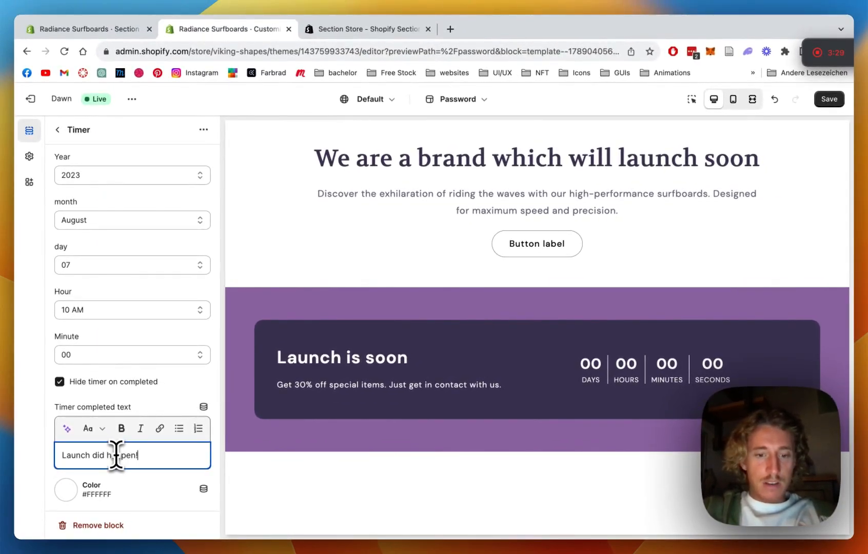
{"action": "type", "text": "! Lets go"}
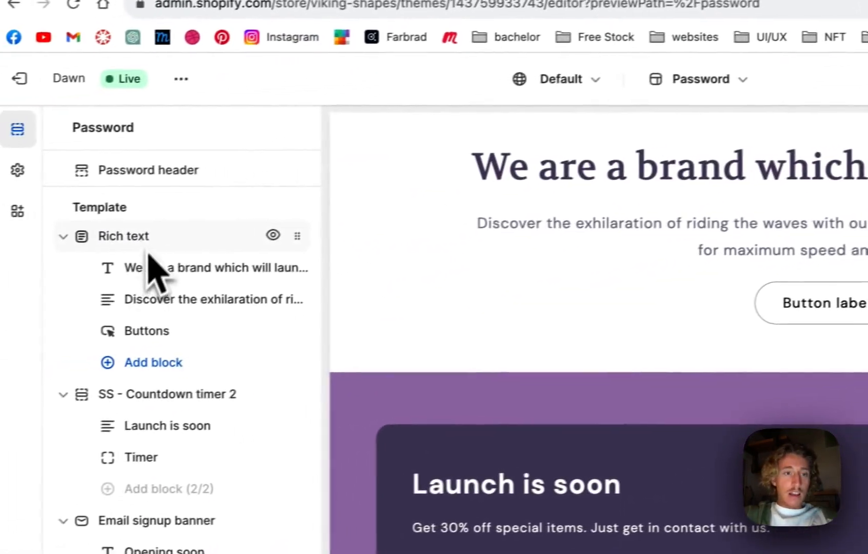
Save the theme and watch the 'Launch is soon' countdown tick in the preview
{"action": "left_click", "coordinate": [148, 170]}
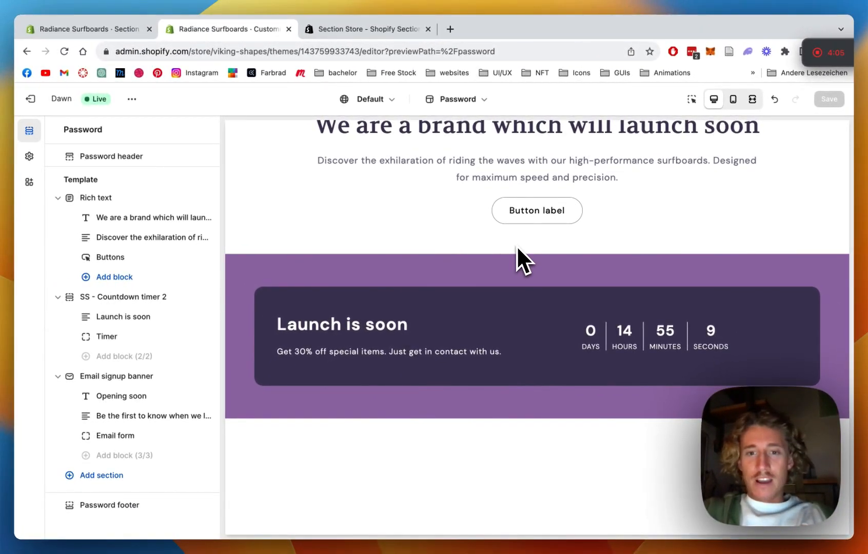
{"action": "scroll", "scroll_direction": "down", "scroll_amount": 3}
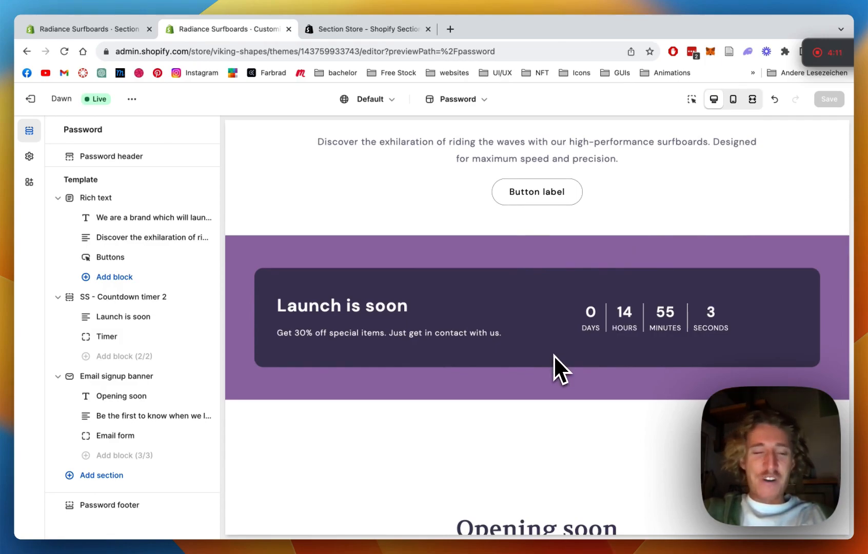
{"action": "mouse_move", "coordinate": [566, 318]}
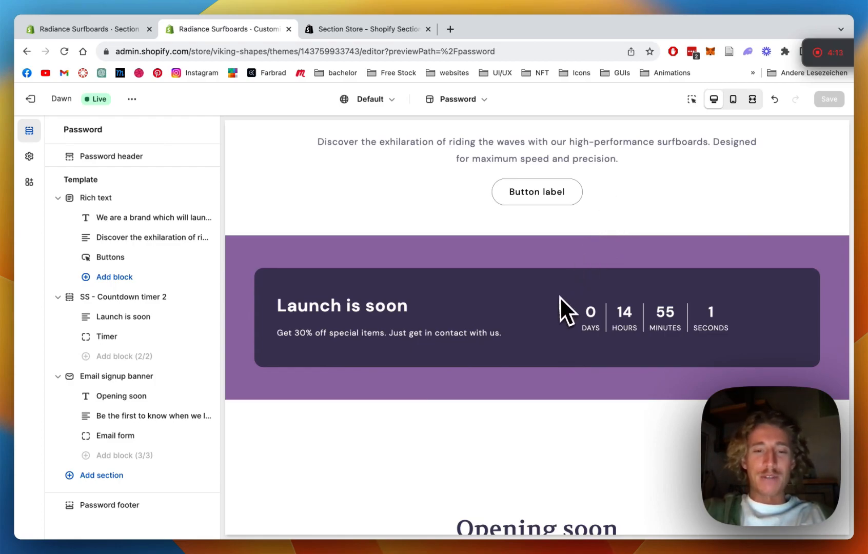